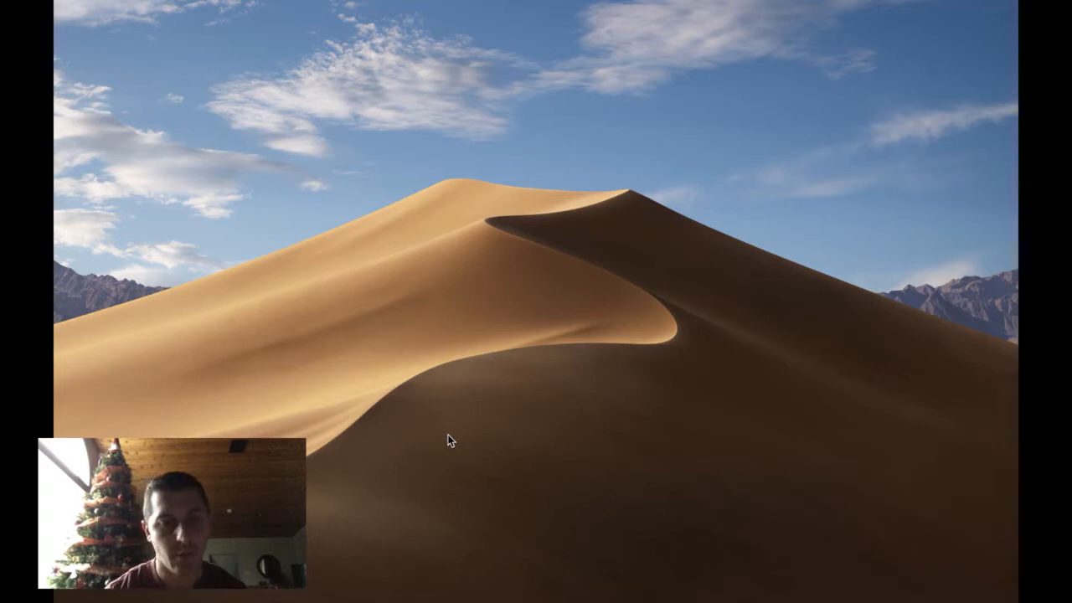
mouse_move(915, 587)
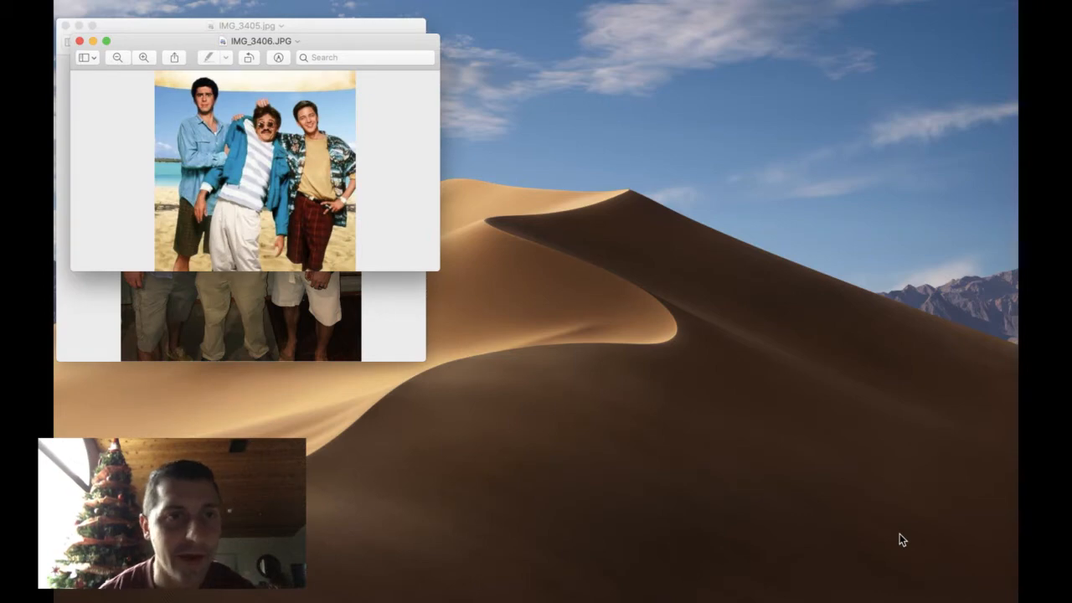
mouse_move(80, 51)
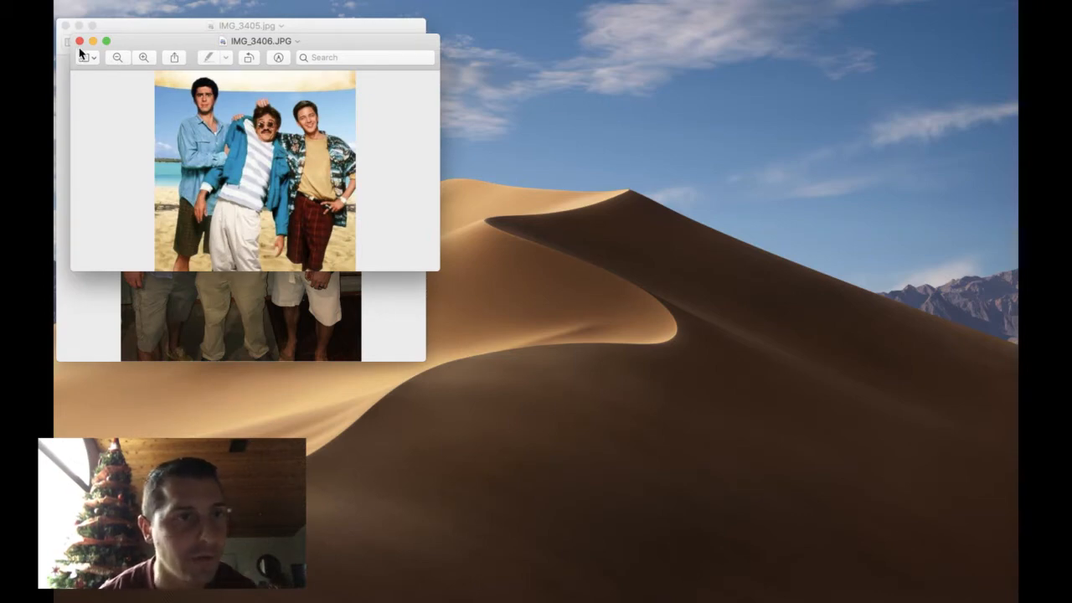
- Close the open photos and bring up the ShoppingLocal.Net business Page
left_click(80, 41)
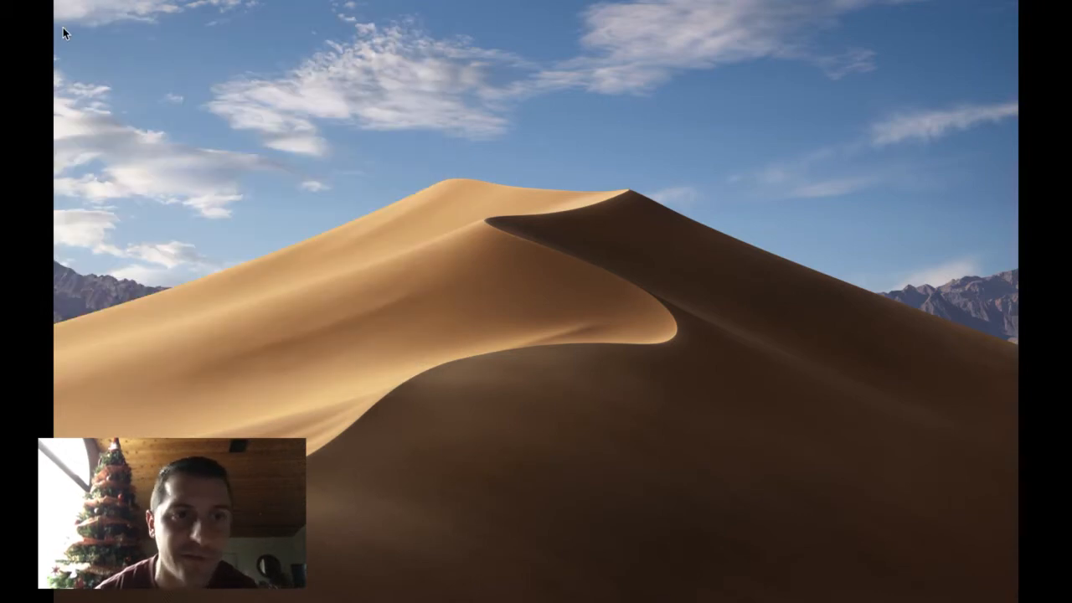
mouse_move(620, 366)
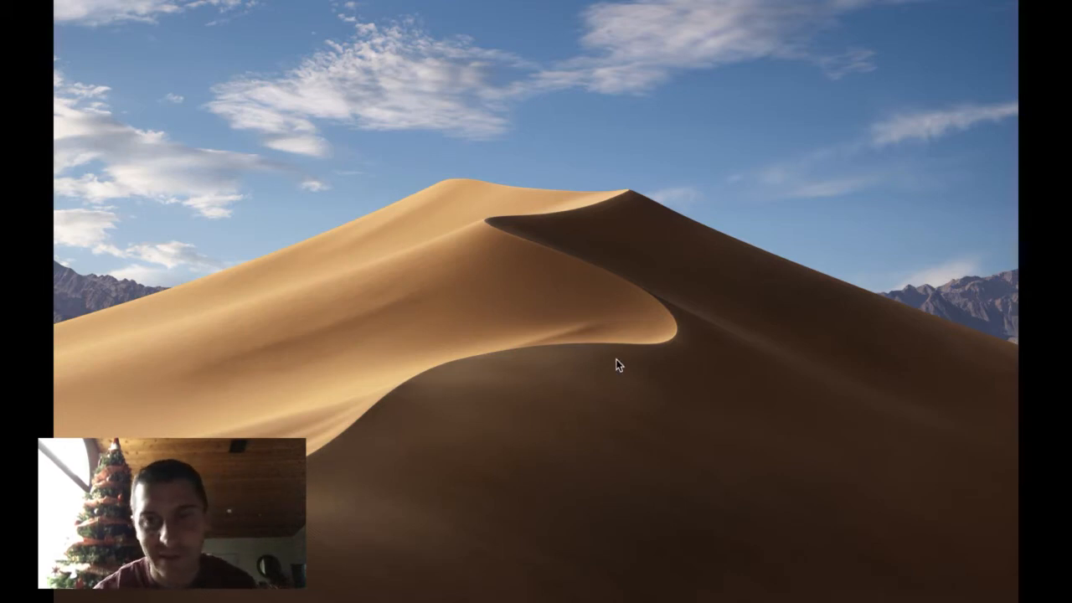
mouse_move(942, 489)
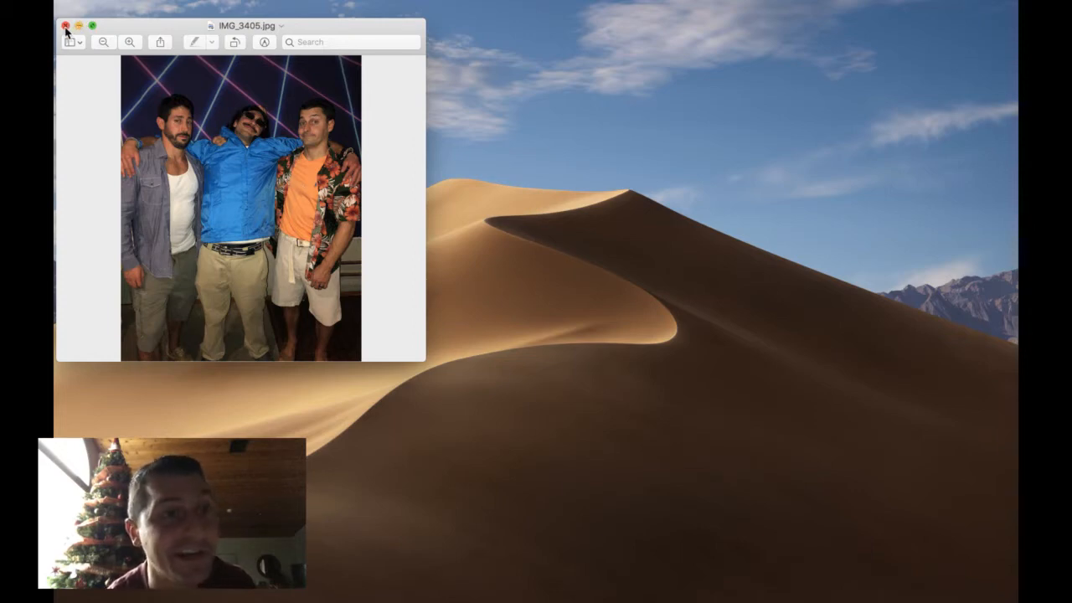
left_click(65, 25)
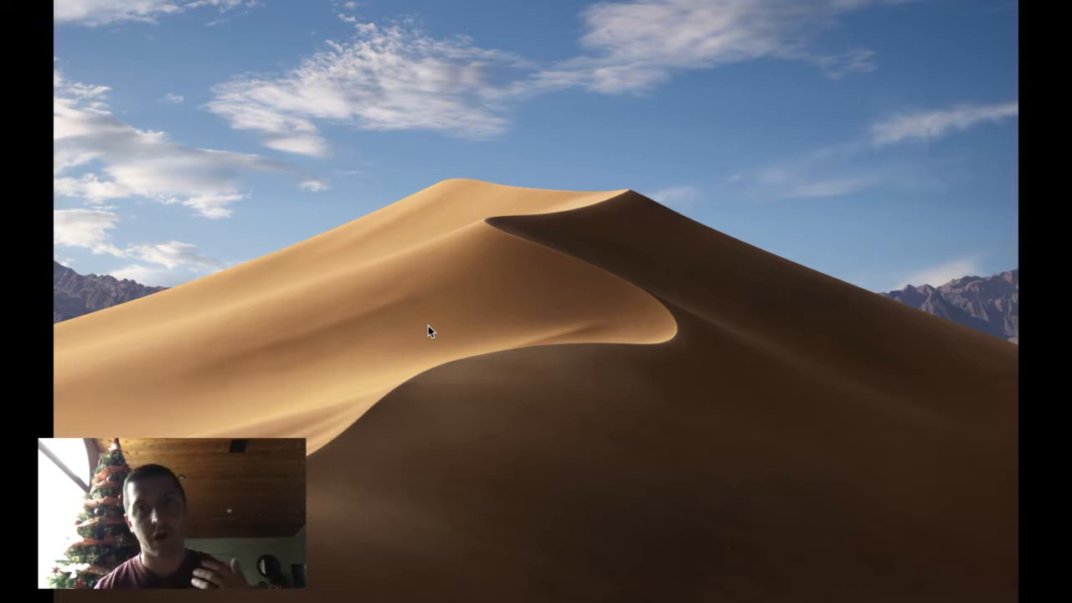
mouse_move(416, 463)
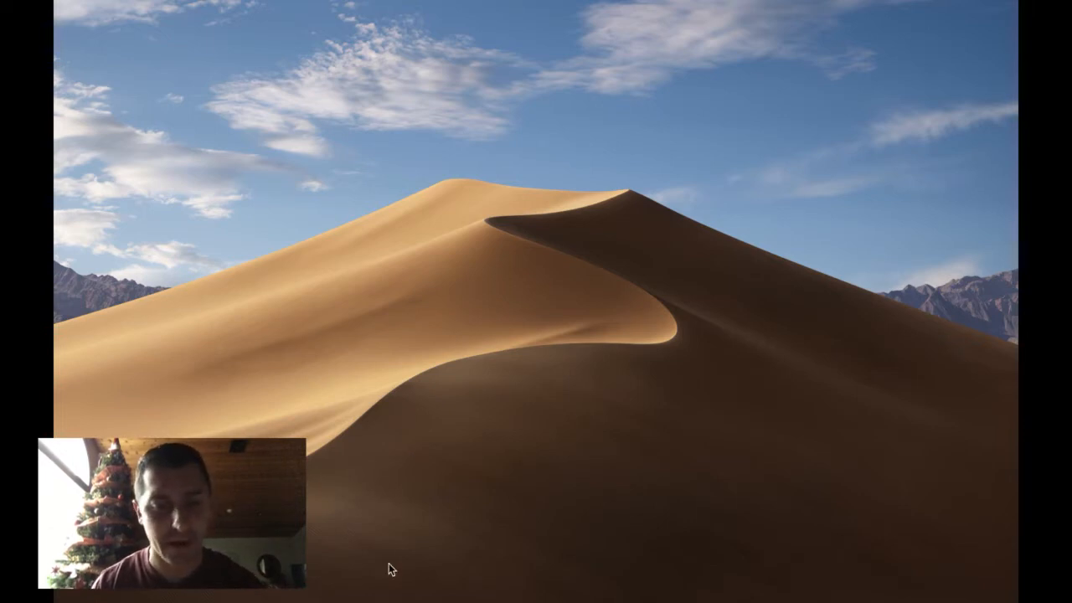
mouse_move(511, 580)
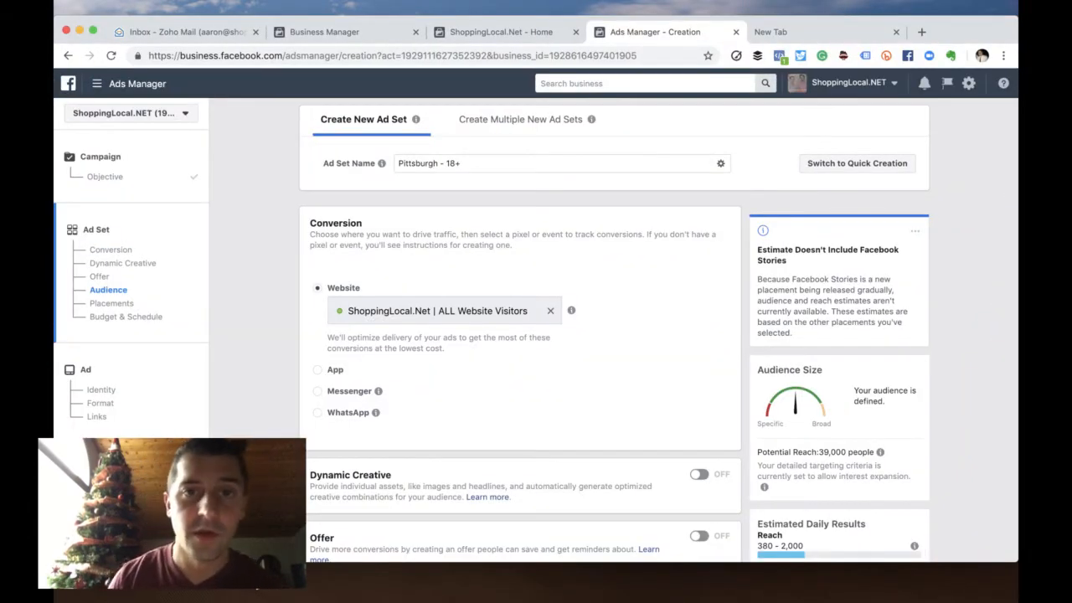
left_click(499, 32)
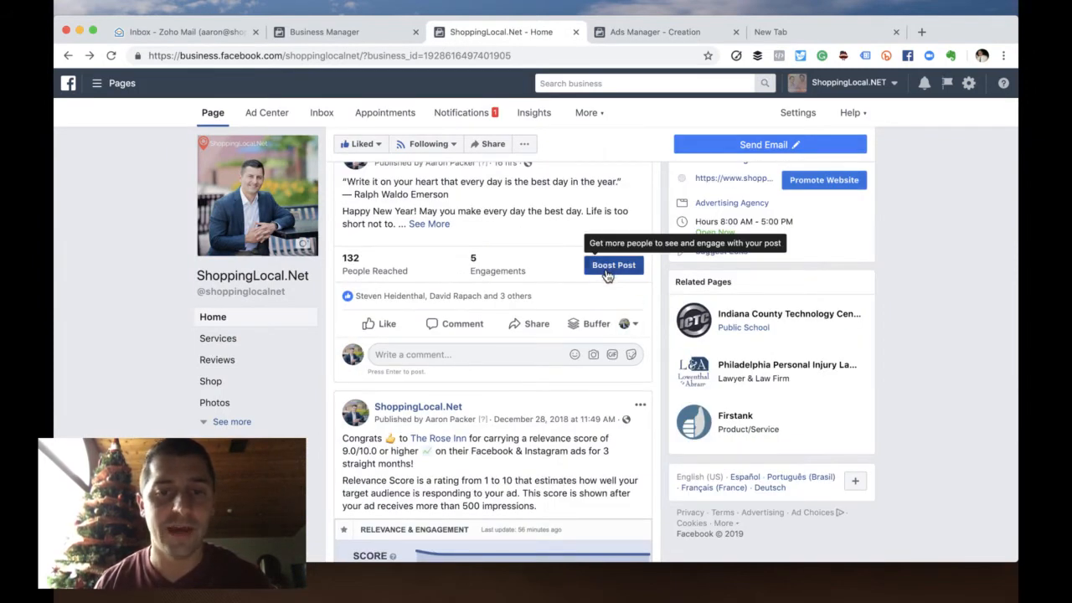
- Start boosting the New Year quote post, then cancel the boost and discard its changes
left_click(614, 265)
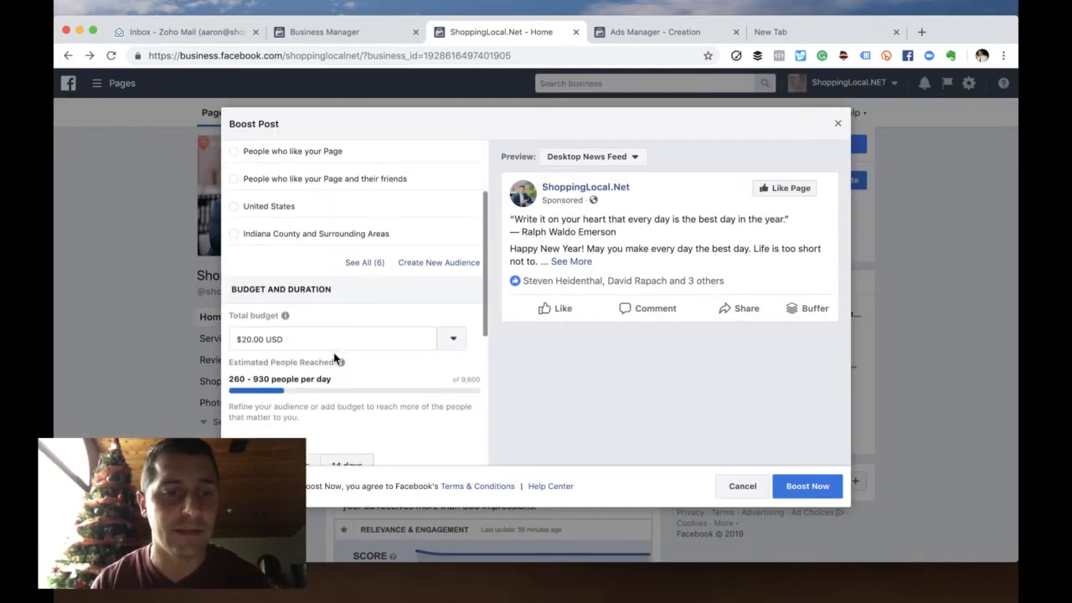
scroll("down", 3)
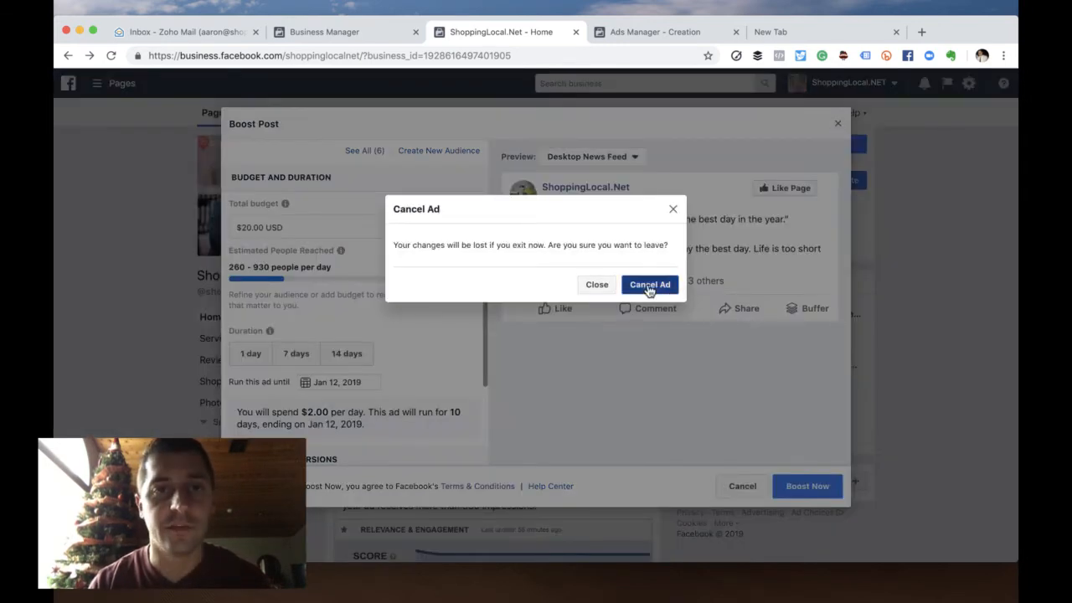
left_click(650, 285)
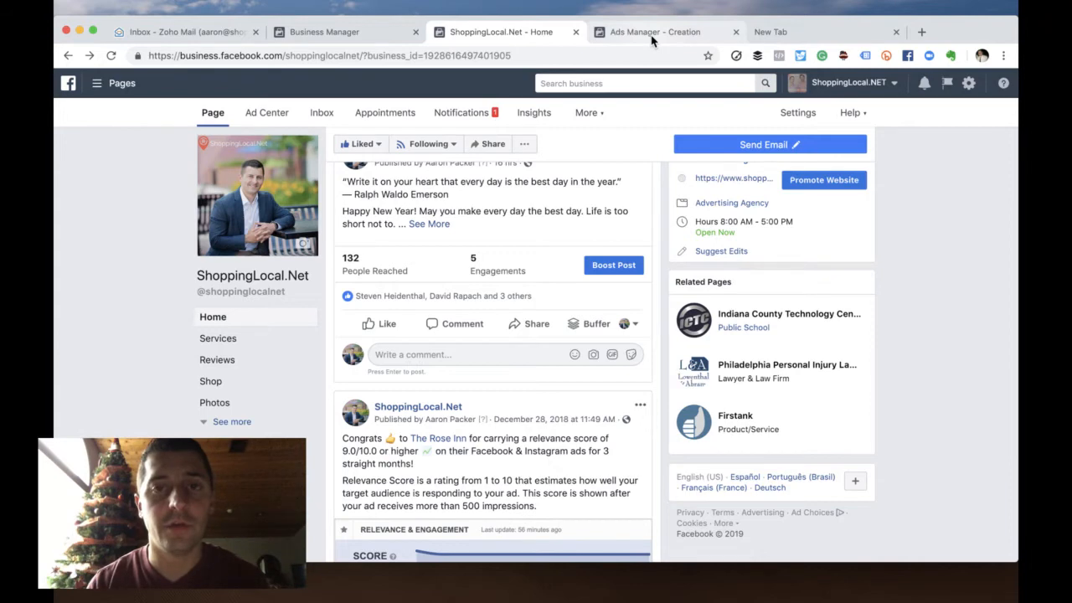
- Navigate to business.facebook.com, leaving the unsaved ad set draft without saving
left_click(653, 30)
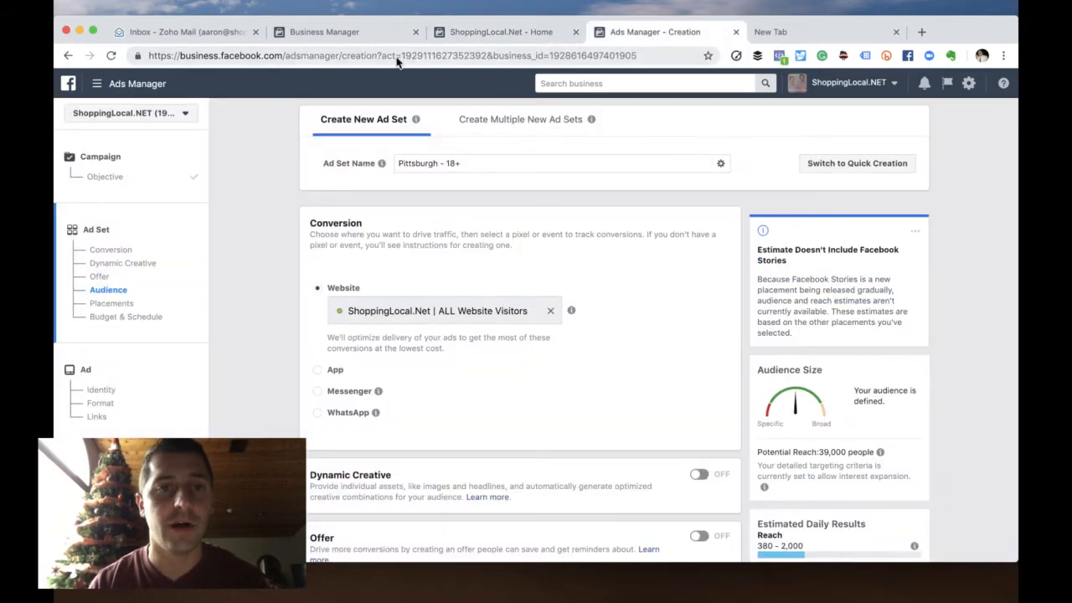
type("business.facebook.com")
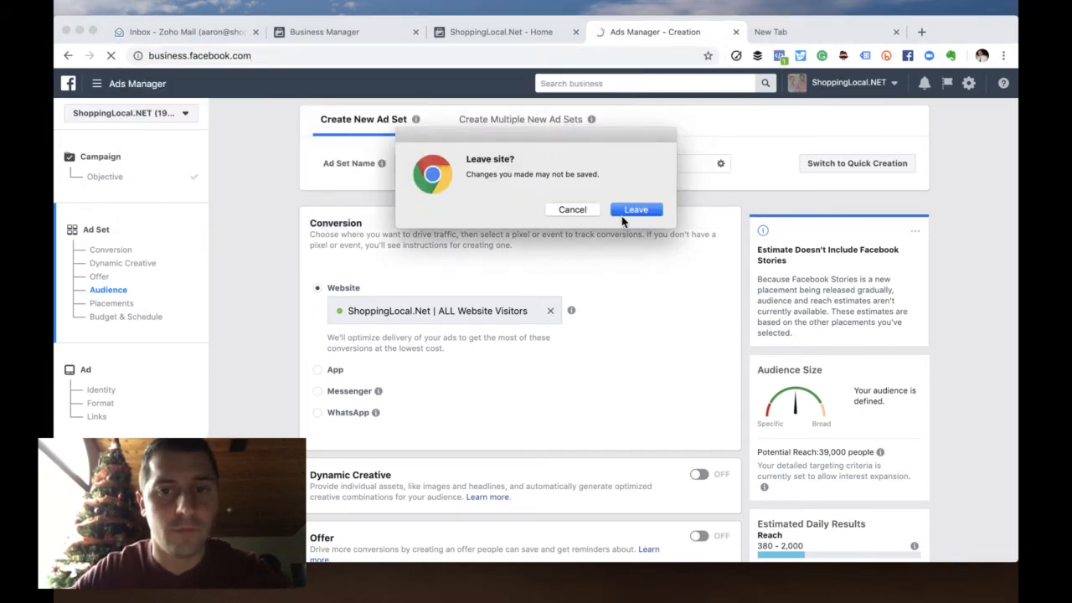
left_click(637, 209)
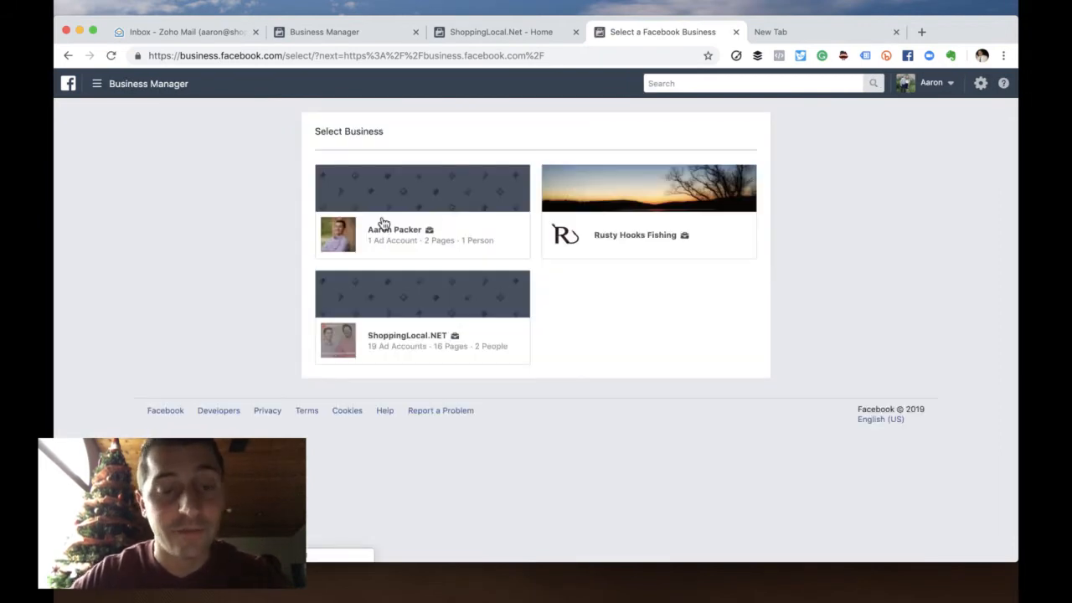
mouse_move(392, 308)
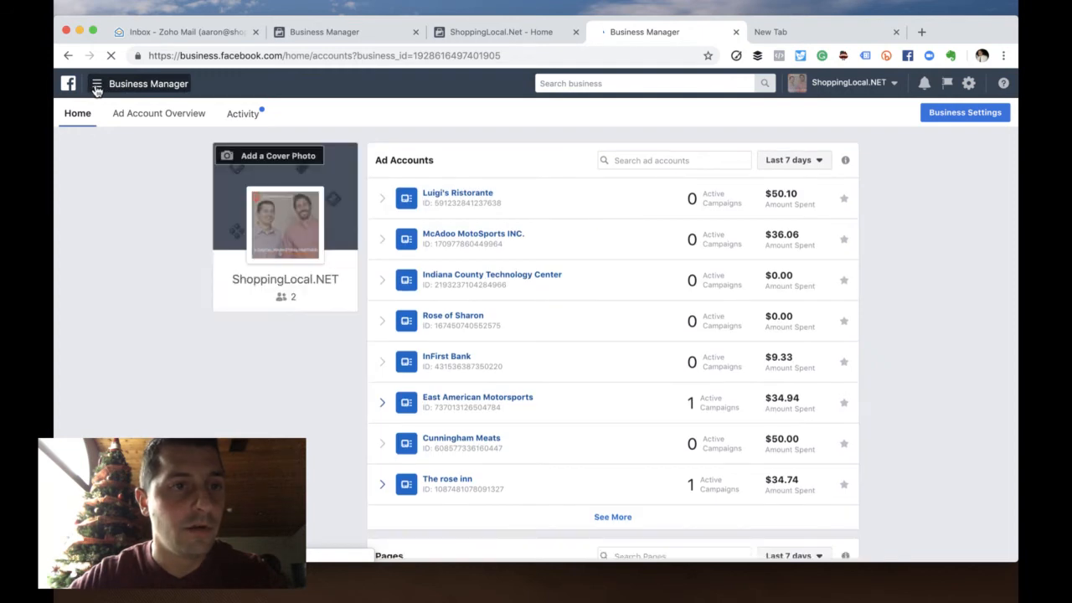
- Go to Ads Manager from the business tools and switch to the ShoppingLocal.NET ad account
left_click(90, 155)
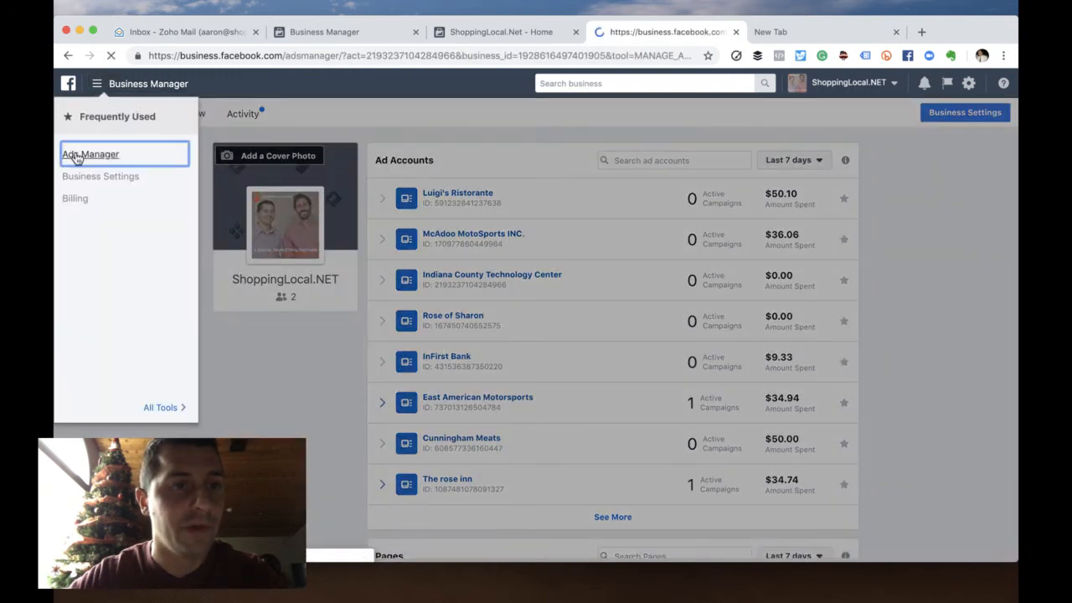
left_click(91, 154)
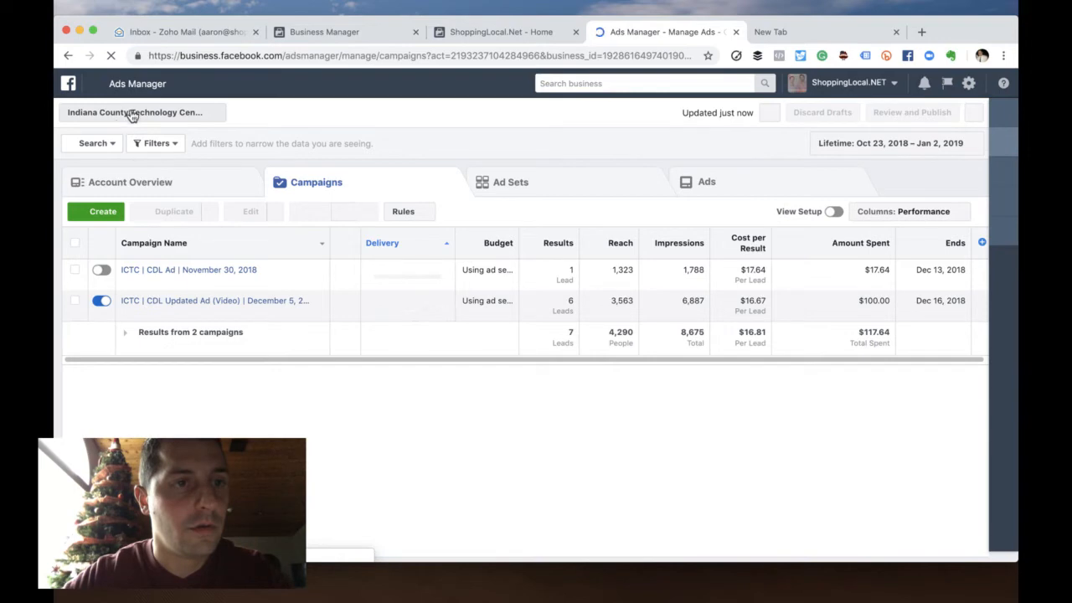
left_click(141, 111)
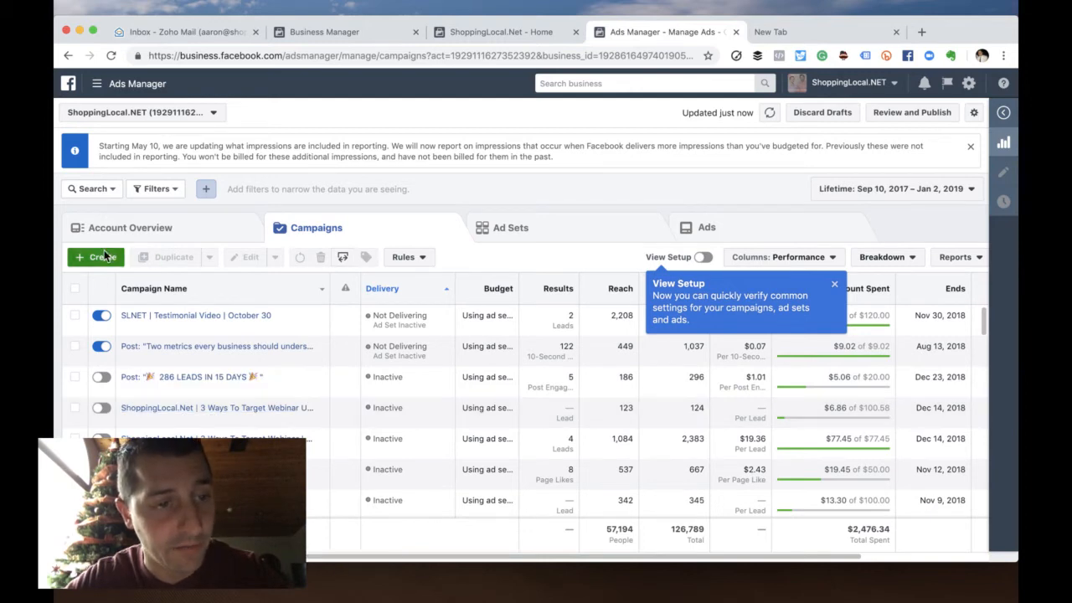
left_click(94, 258)
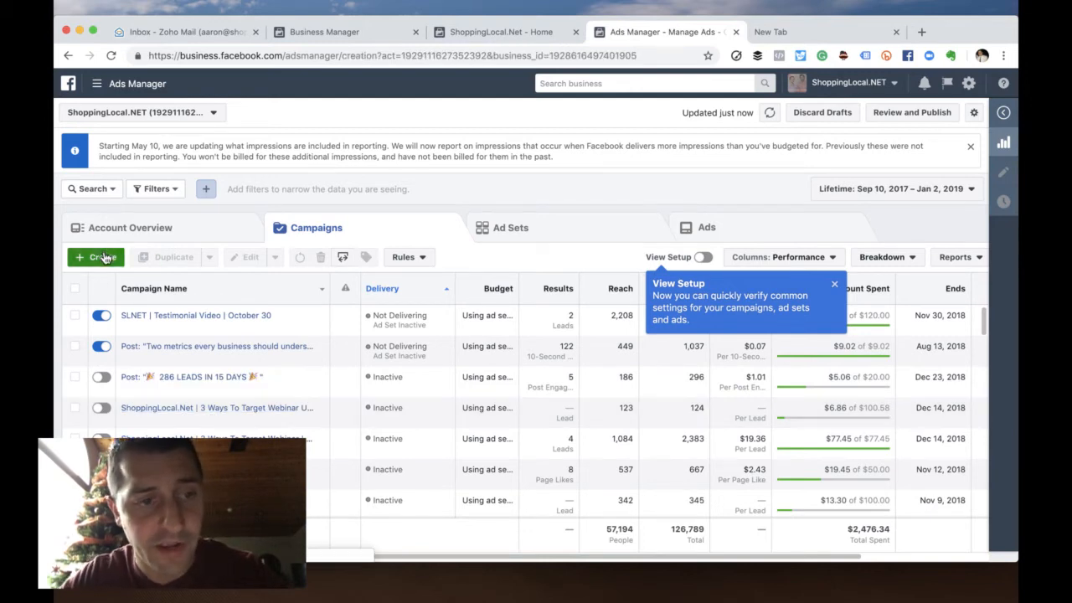
- Create a Conversions campaign named 'Free App - Birthday Campaign' and continue to ad set setup
left_click(94, 258)
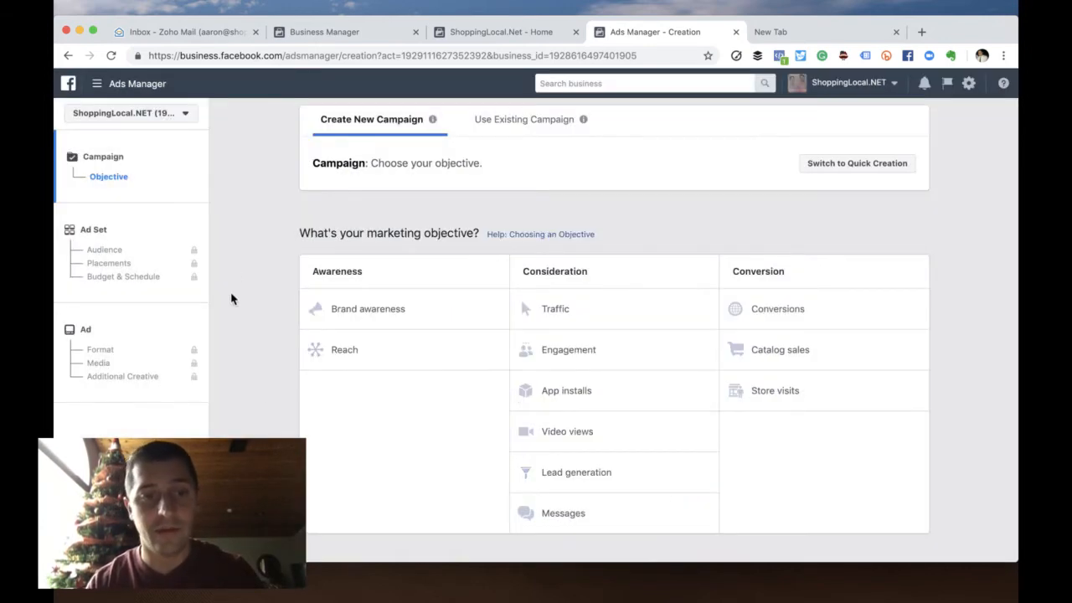
mouse_move(474, 453)
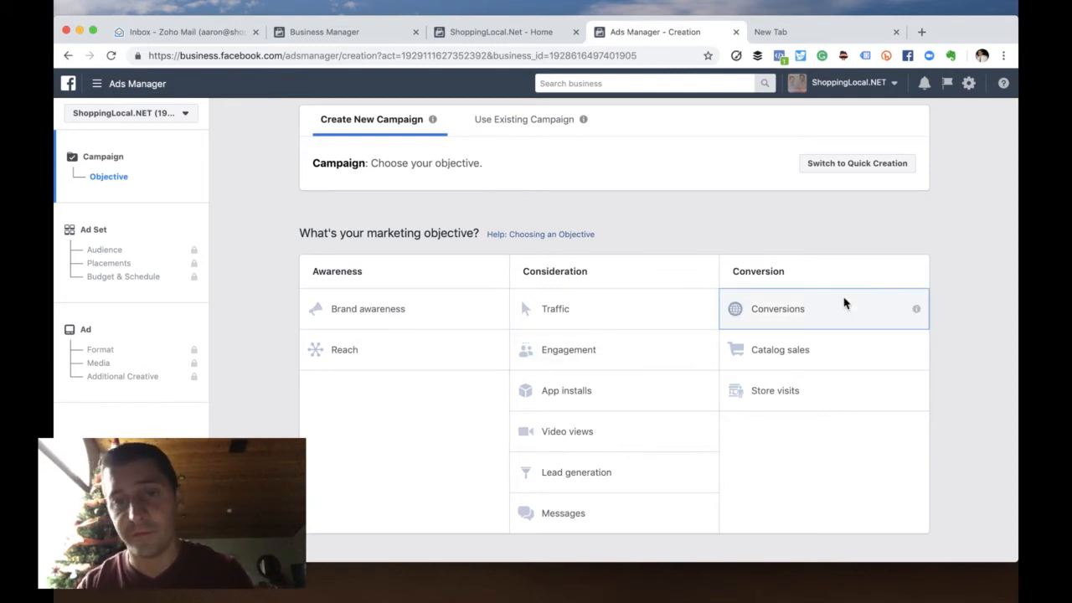
left_click(777, 308)
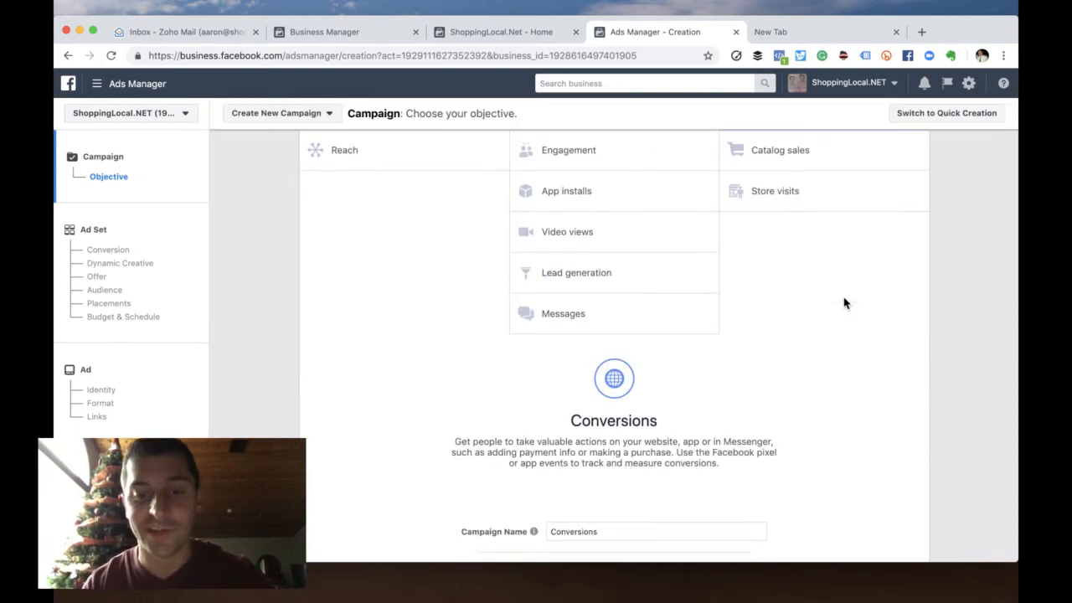
scroll("down", 3)
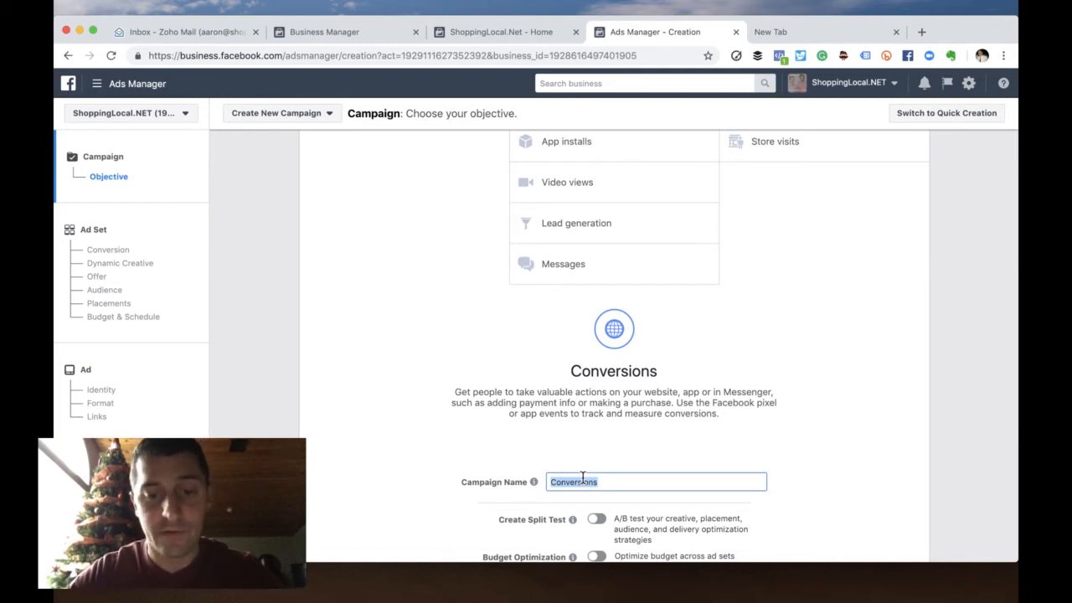
type("Free App - Birthday Campaign")
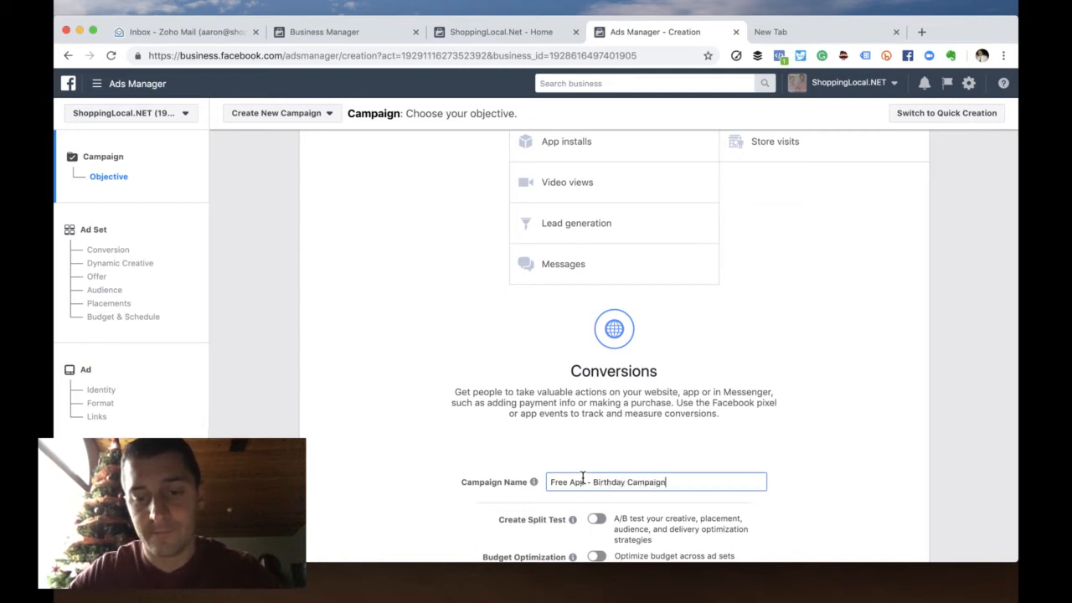
scroll("down", 3)
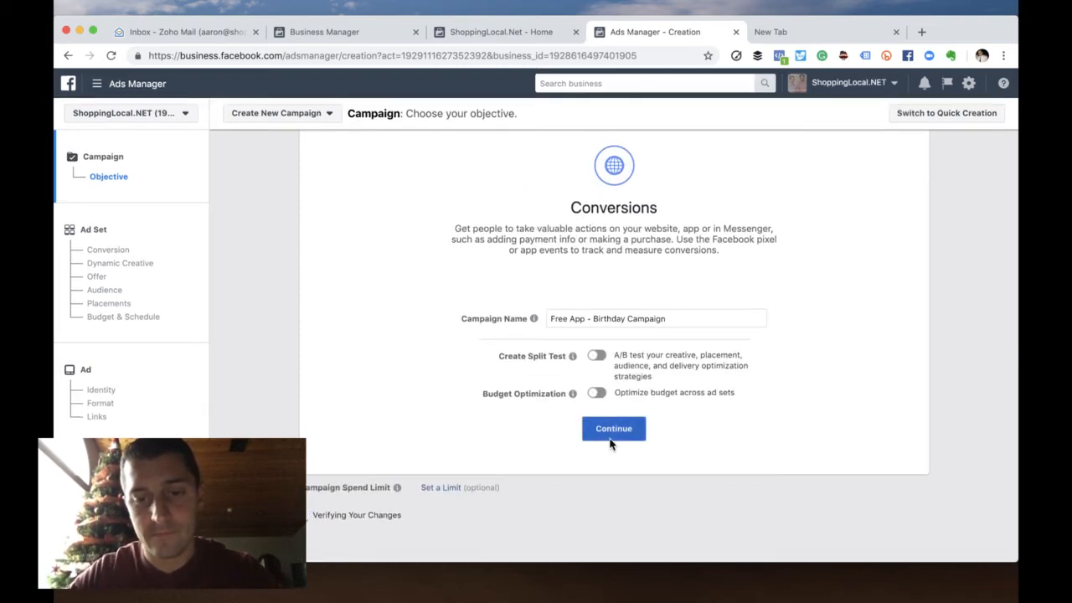
left_click(613, 429)
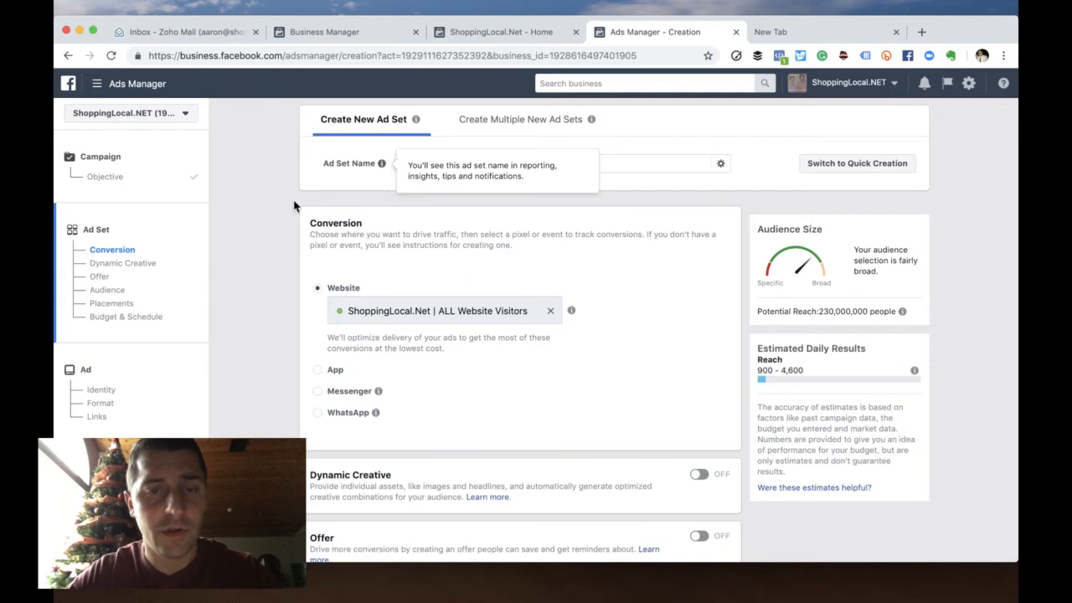
- Name the ad set 'Indiana +25 - 18+', replacing the default 'US - 18+'
type("US - 18+")
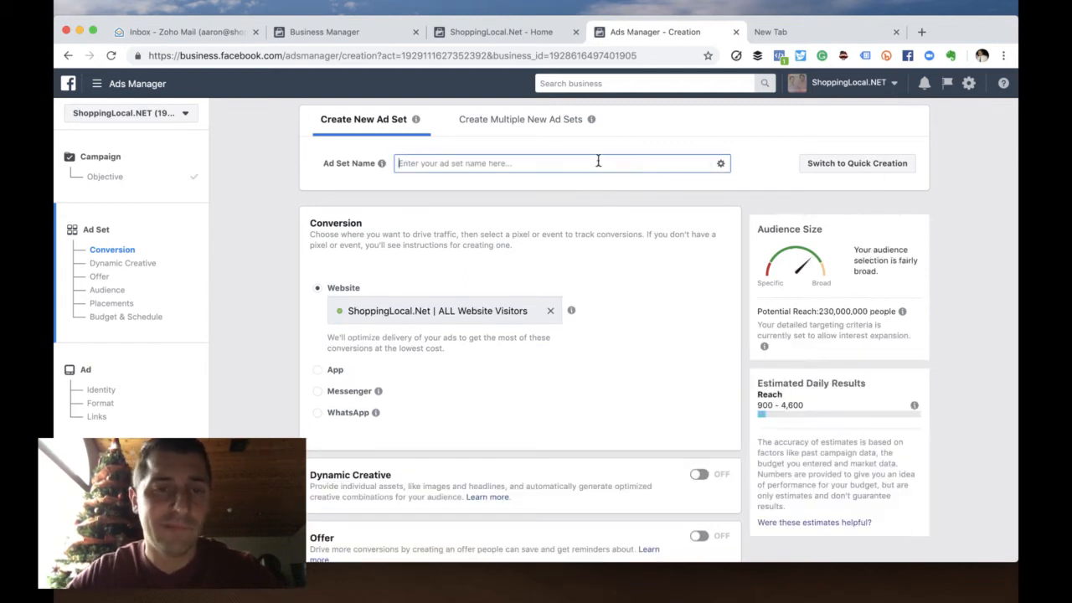
type("Indiana +25")
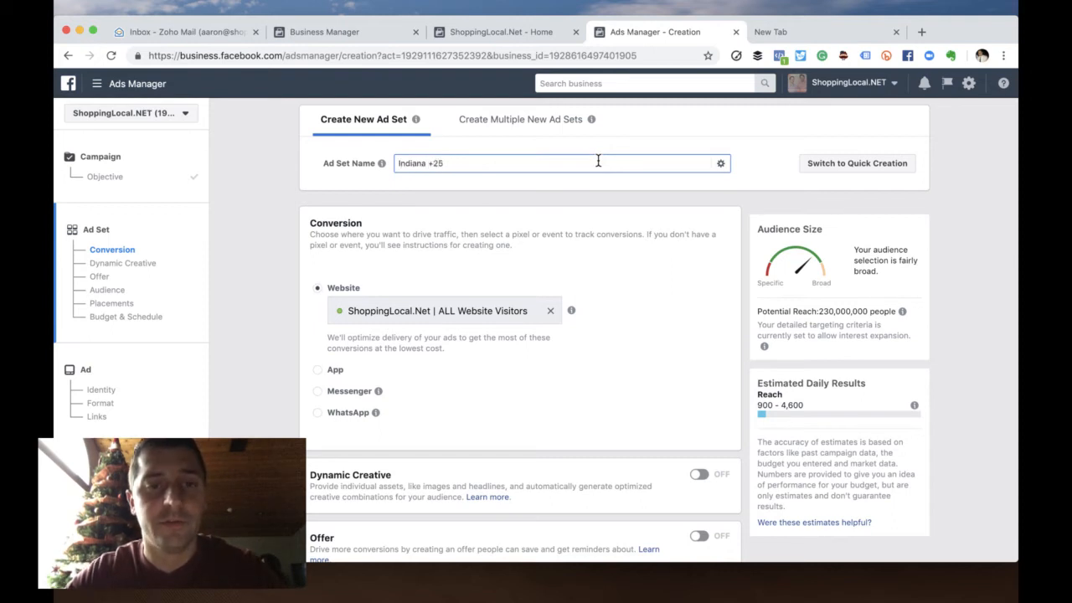
type("- 18+")
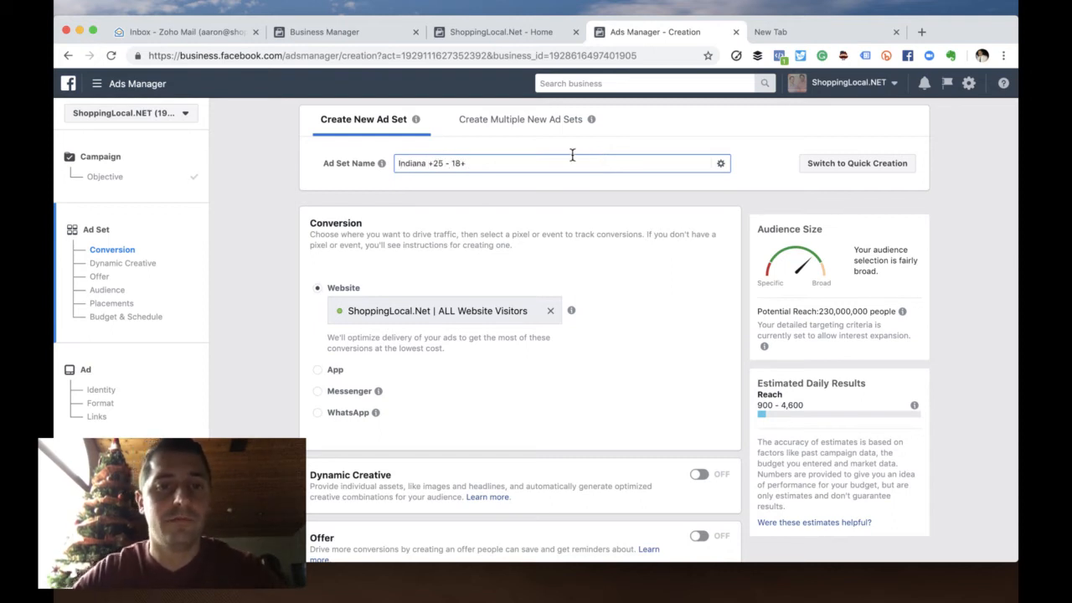
scroll("down", 3)
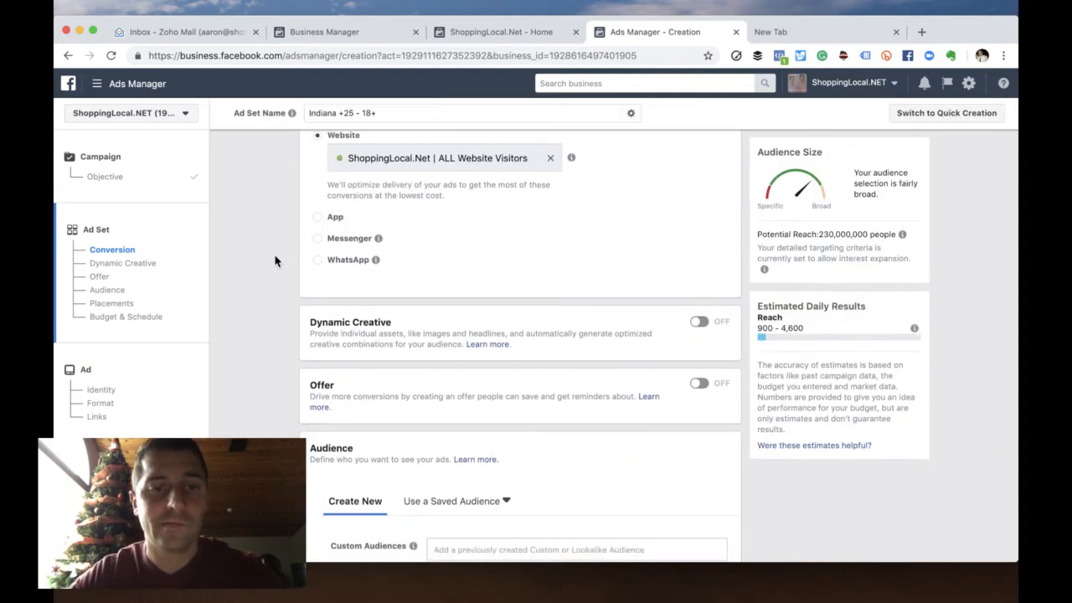
- Add Indiana, Pennsylvania as the audience location instead of the whole United States
scroll("down", 3)
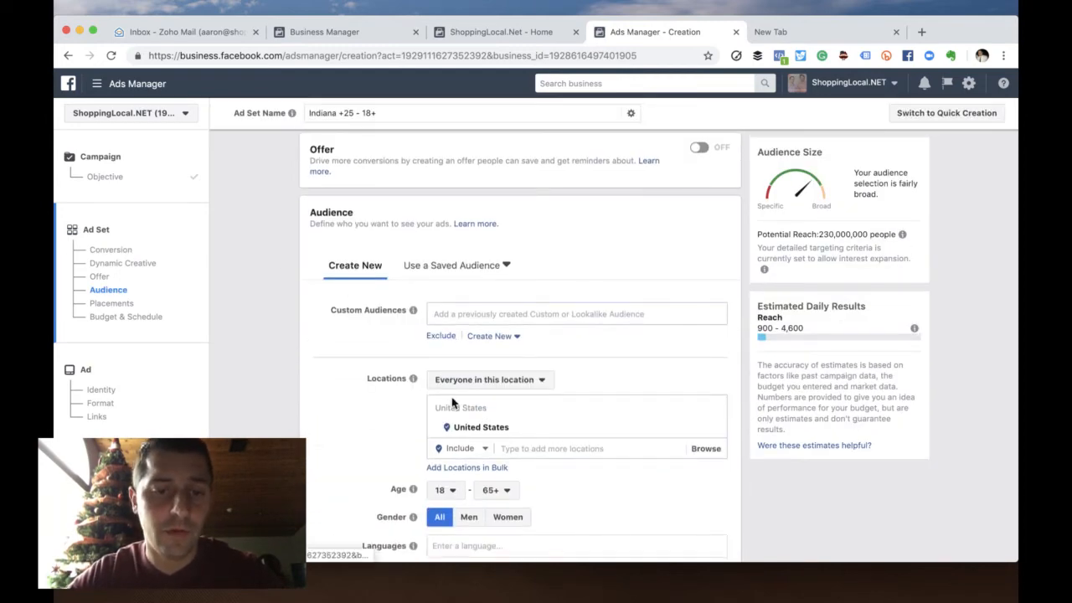
left_click(586, 449)
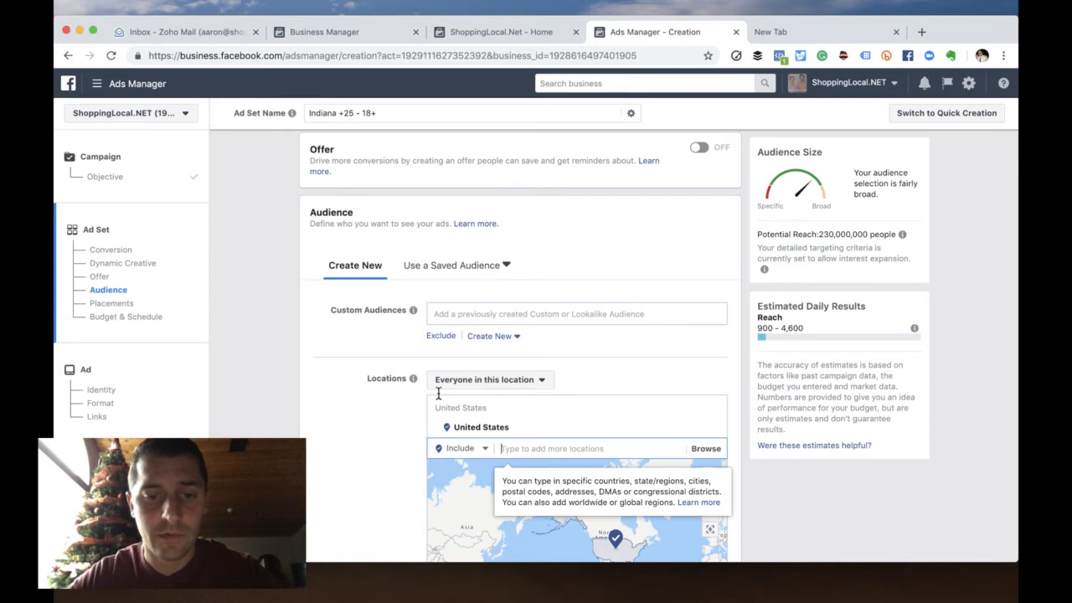
scroll("down", 3)
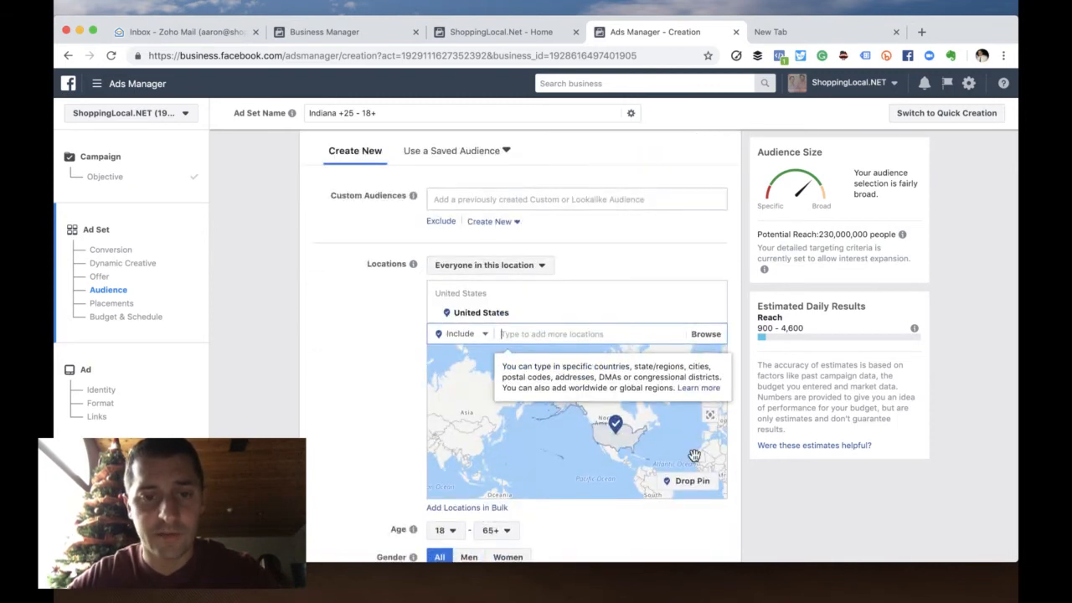
type("indiana, penn")
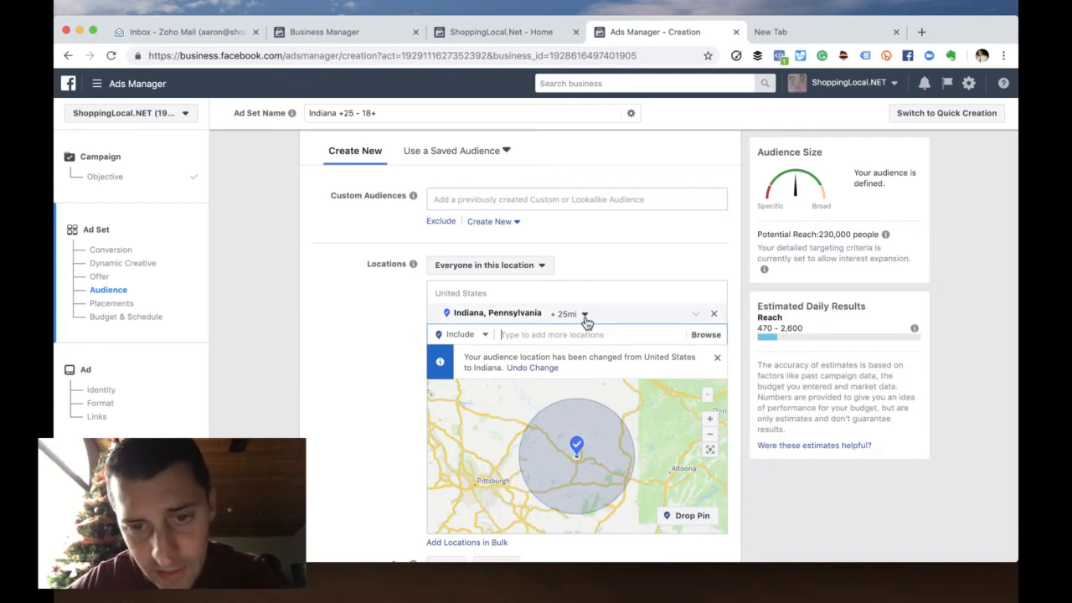
- Adjust the radius around Indiana, Pennsylvania to 25 miles
left_click(583, 313)
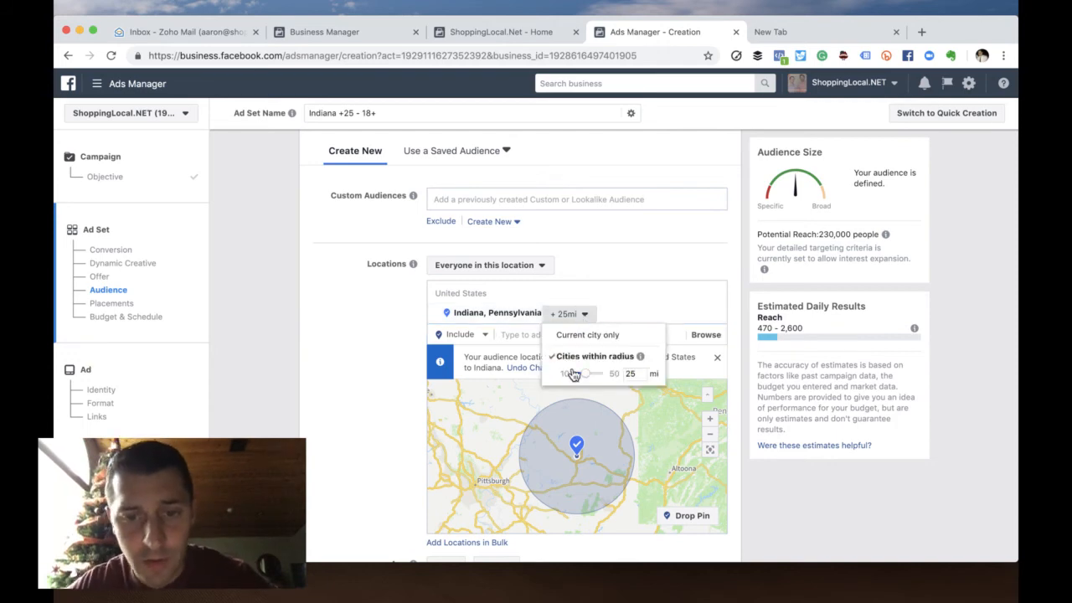
left_click_drag(573, 374, 600, 374)
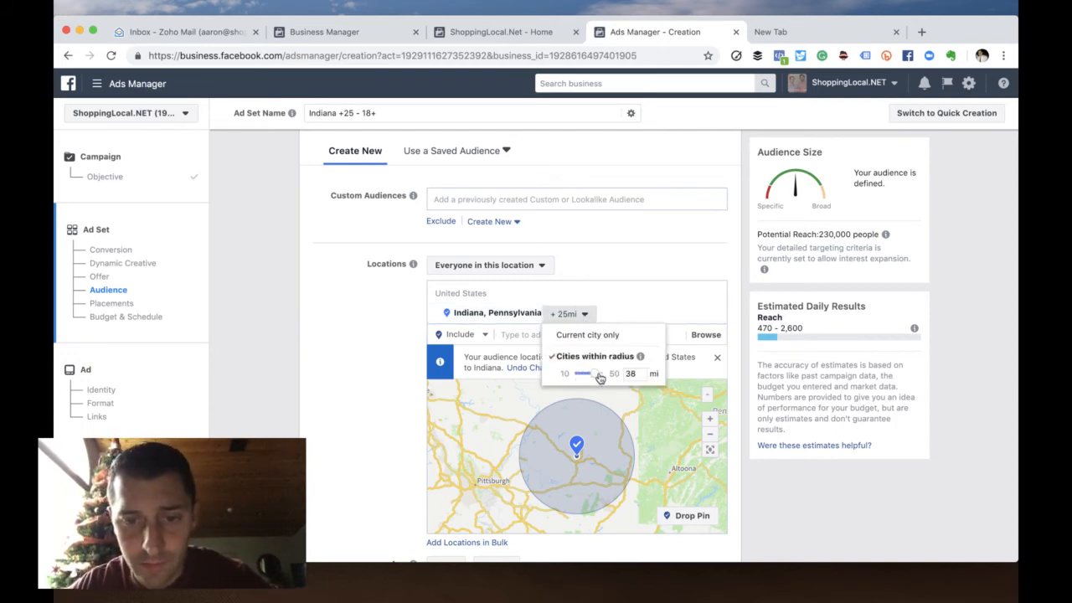
left_click_drag(596, 373, 604, 373)
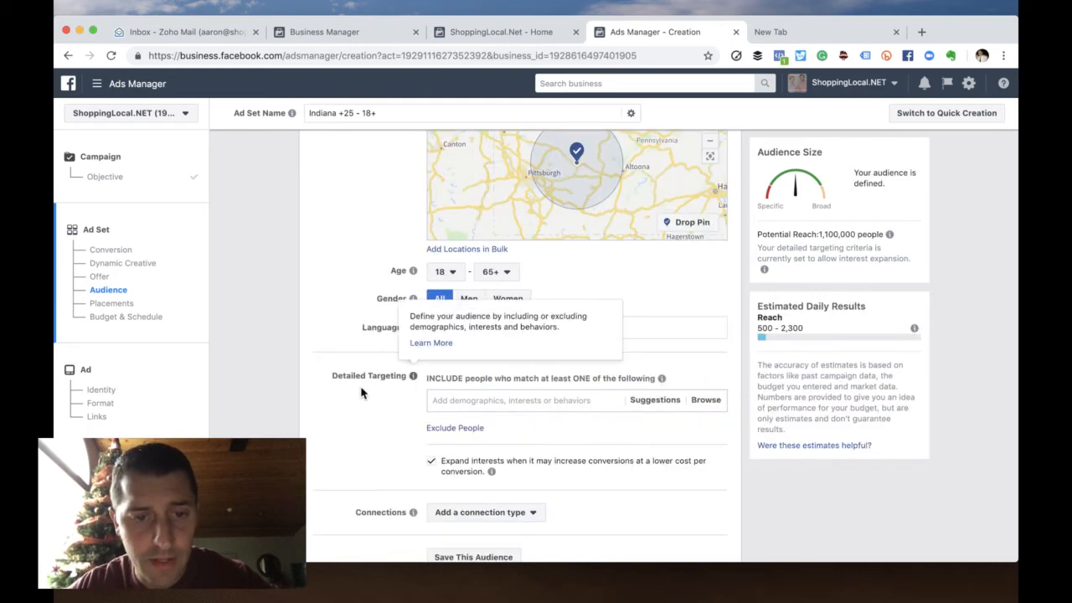
- Add the Upcoming birthday demographic to detailed targeting by searching 'birthday'
scroll("down", 3)
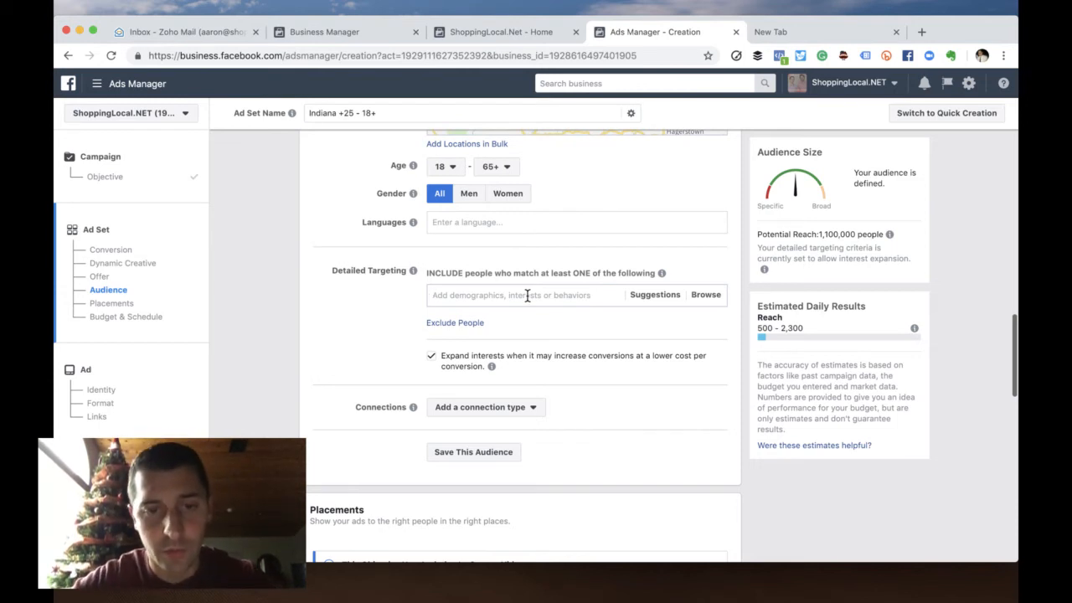
type("birthday")
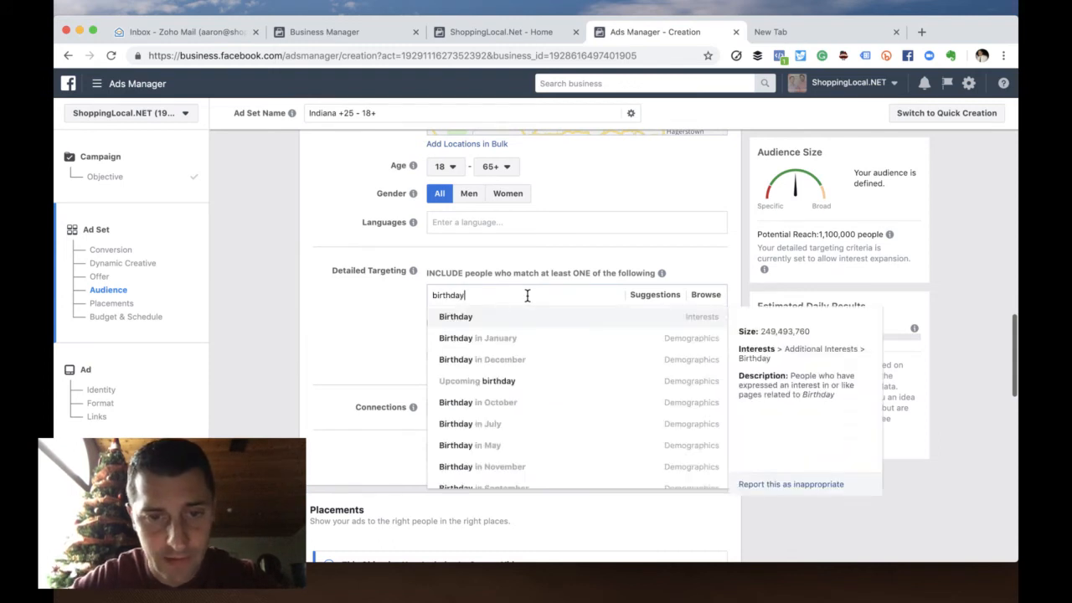
mouse_move(477, 359)
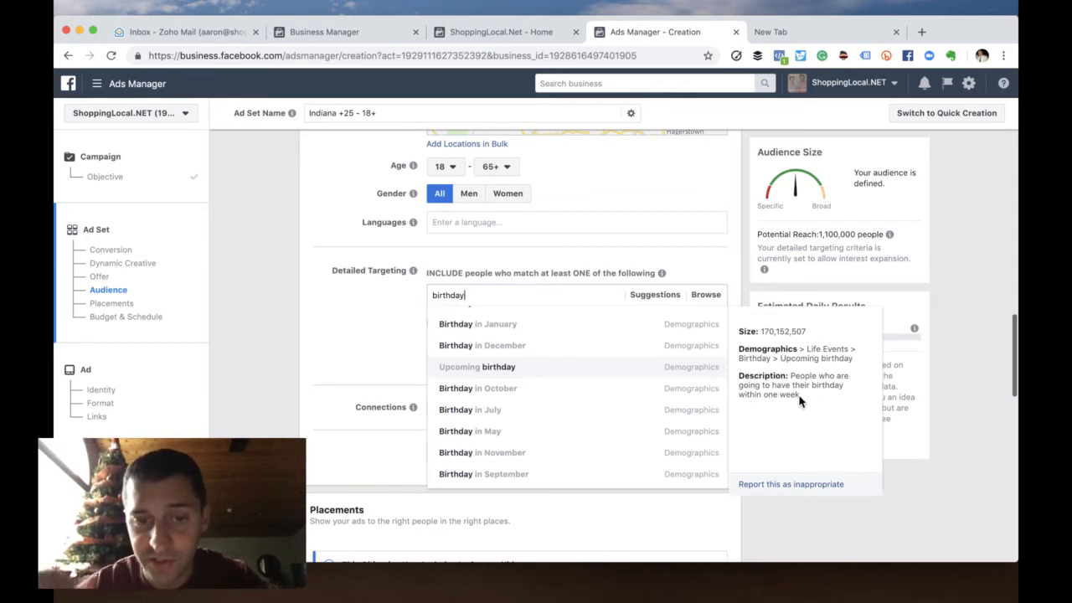
mouse_move(758, 400)
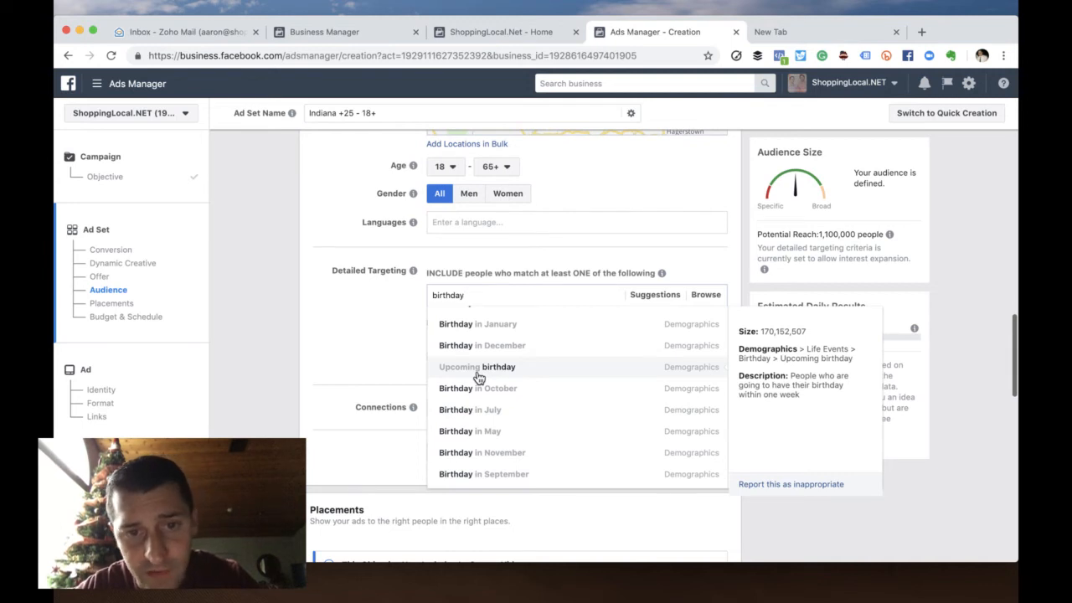
left_click(476, 367)
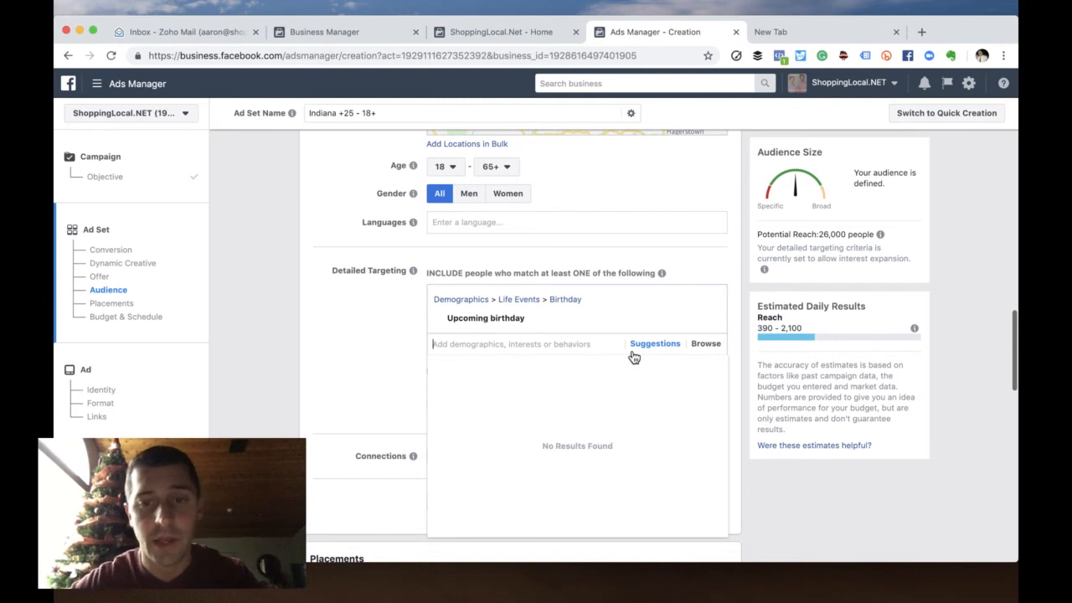
- Show the suggested birthday-related targeting options next to Detailed Targeting
left_click(655, 343)
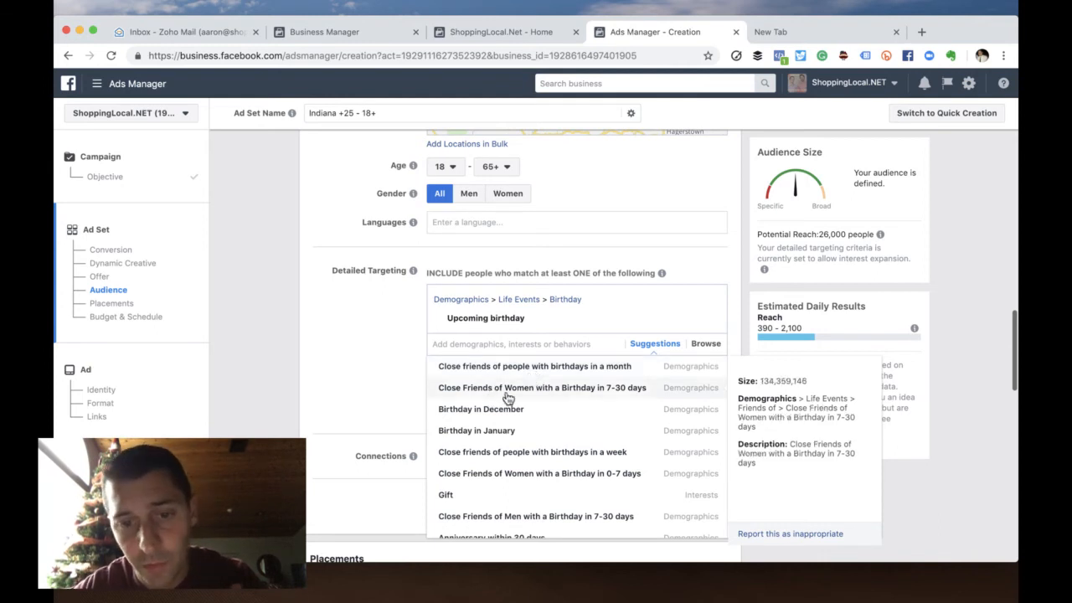
mouse_move(477, 408)
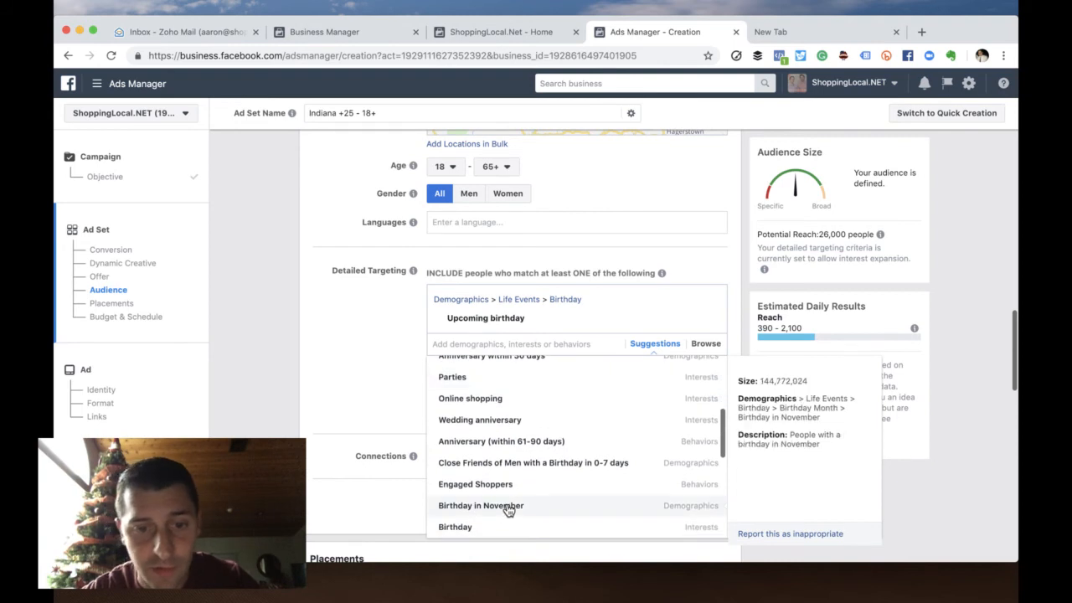
mouse_move(501, 442)
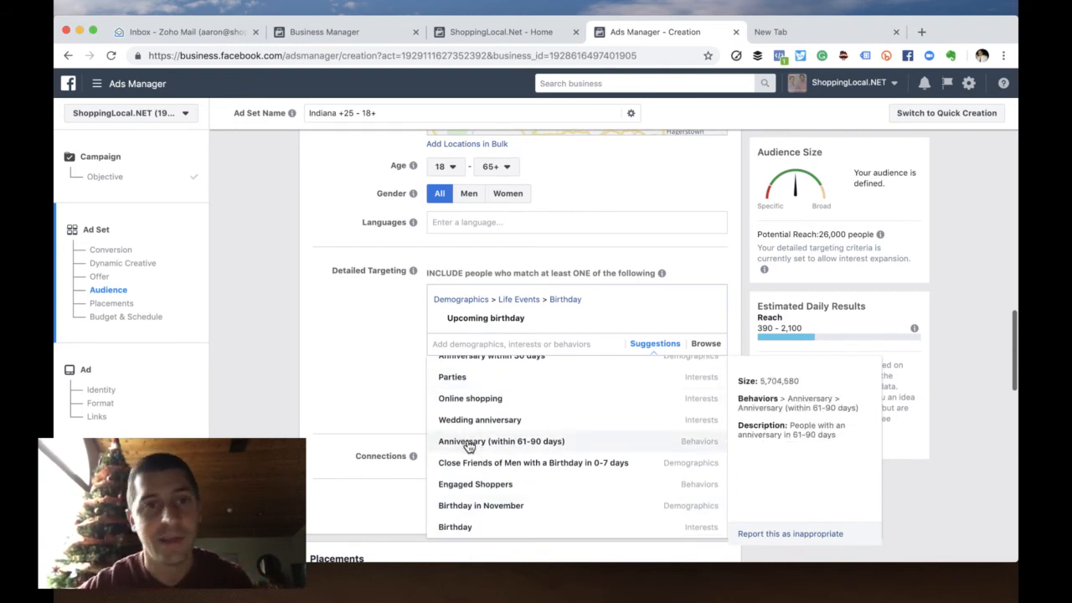
mouse_move(221, 386)
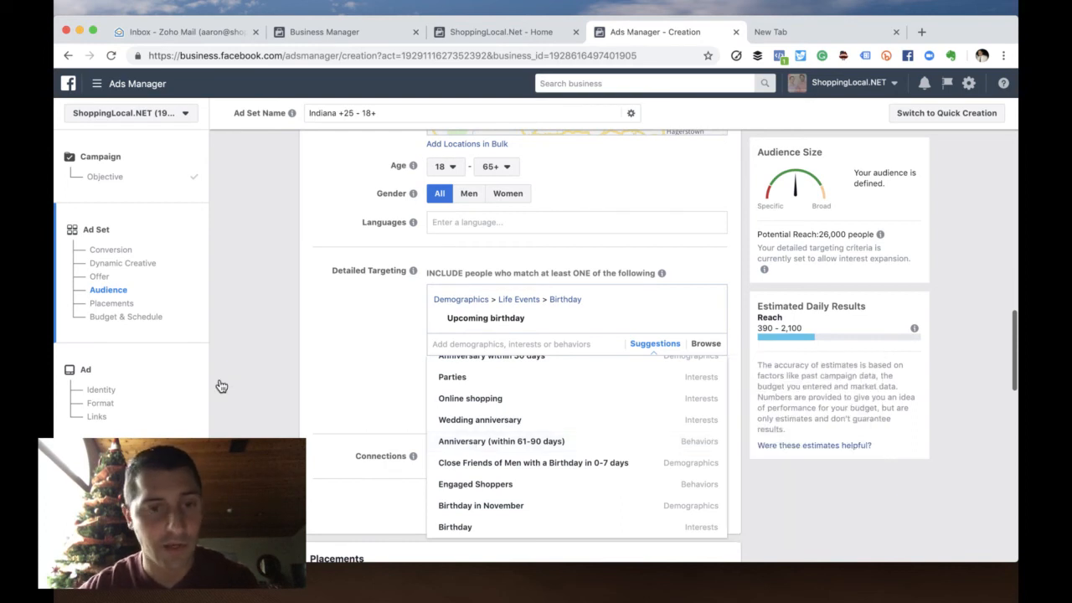
mouse_move(298, 377)
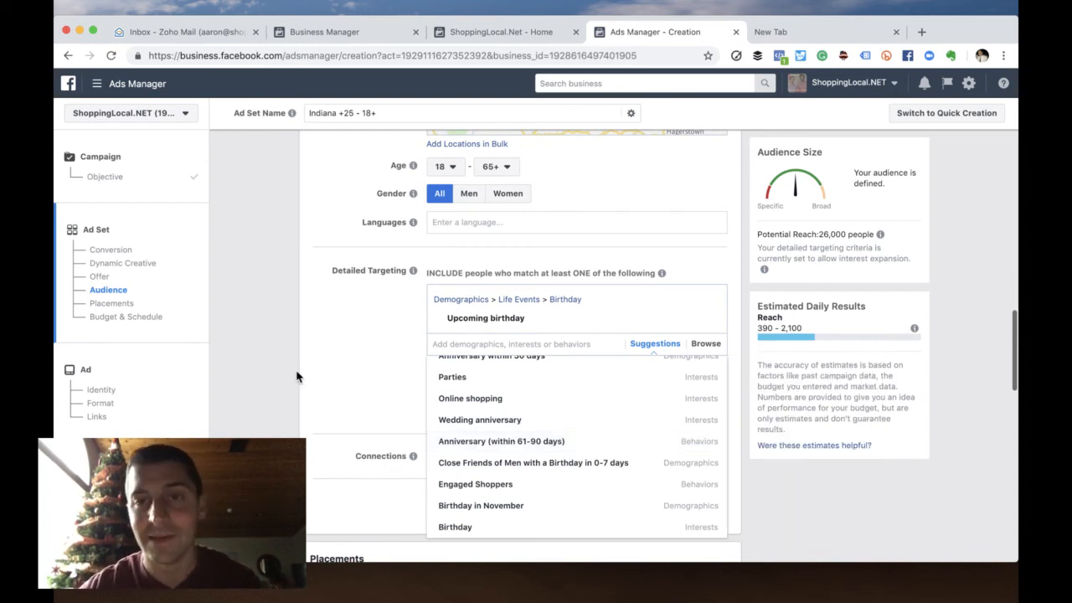